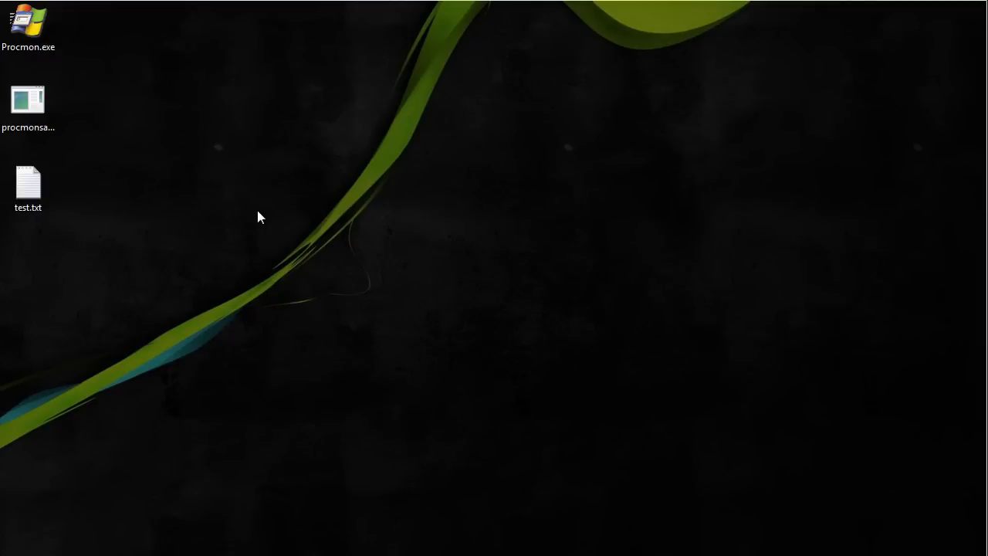
pyautogui.moveTo(206, 164)
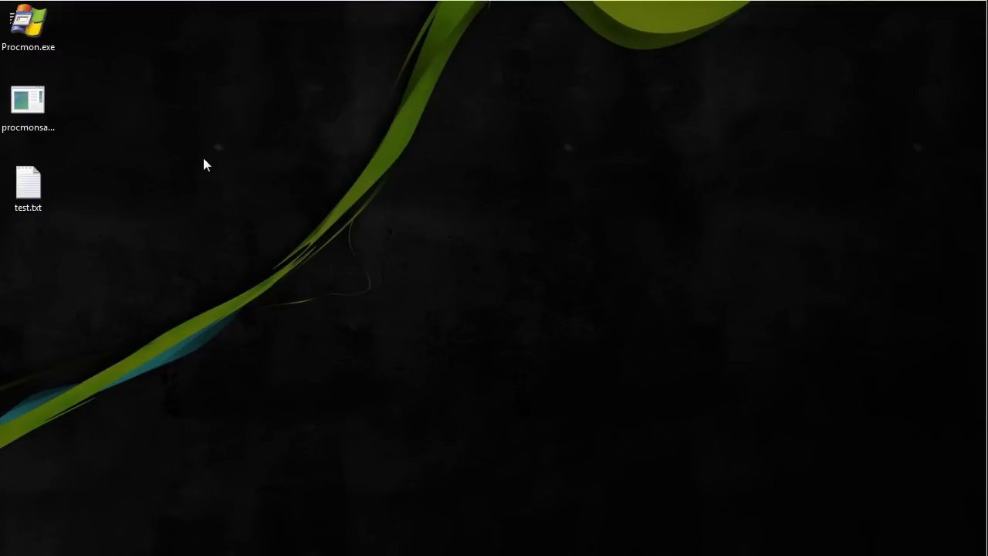
# Step: Launch Procmon.exe from the desktop and accept the security warning with Run
pyautogui.click(28, 28)
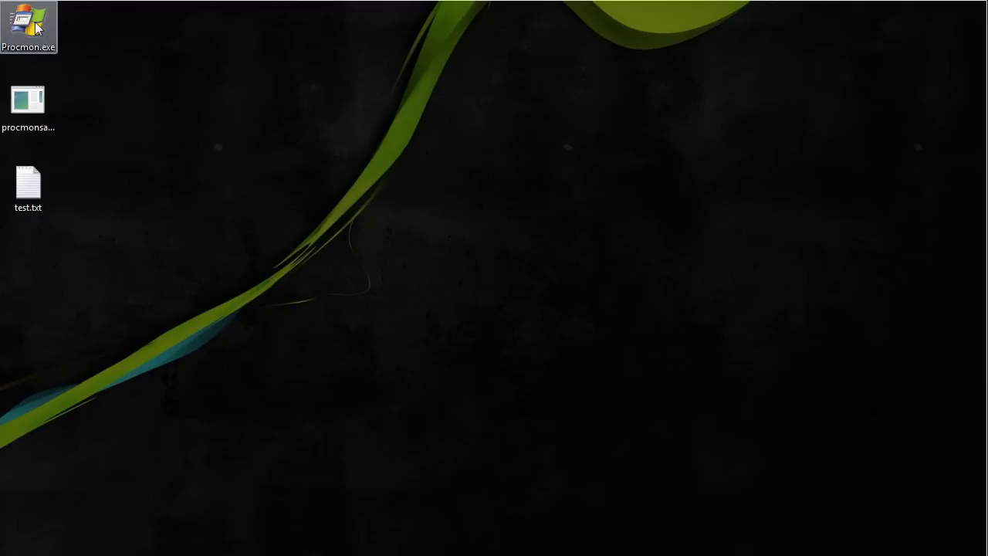
pyautogui.doubleClick(28, 27)
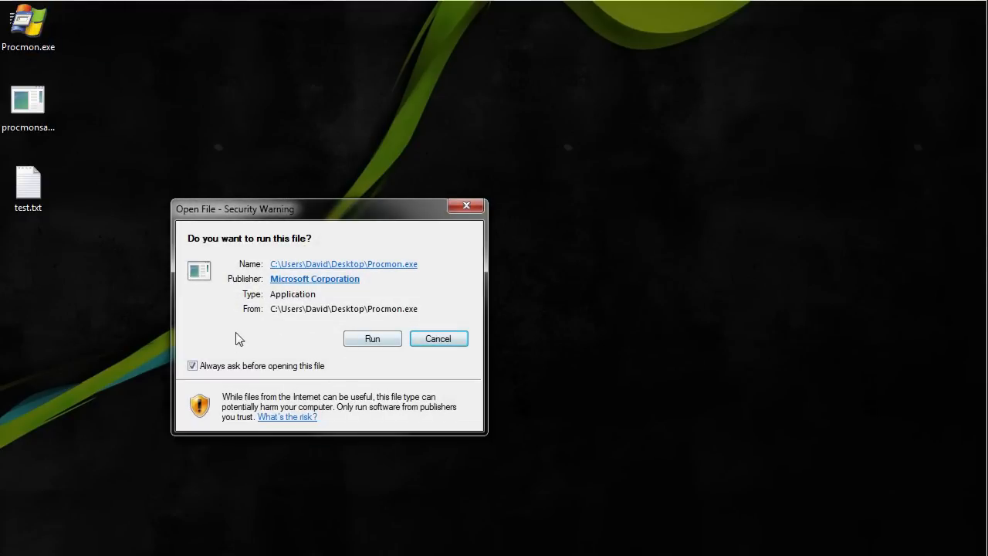
pyautogui.click(370, 338)
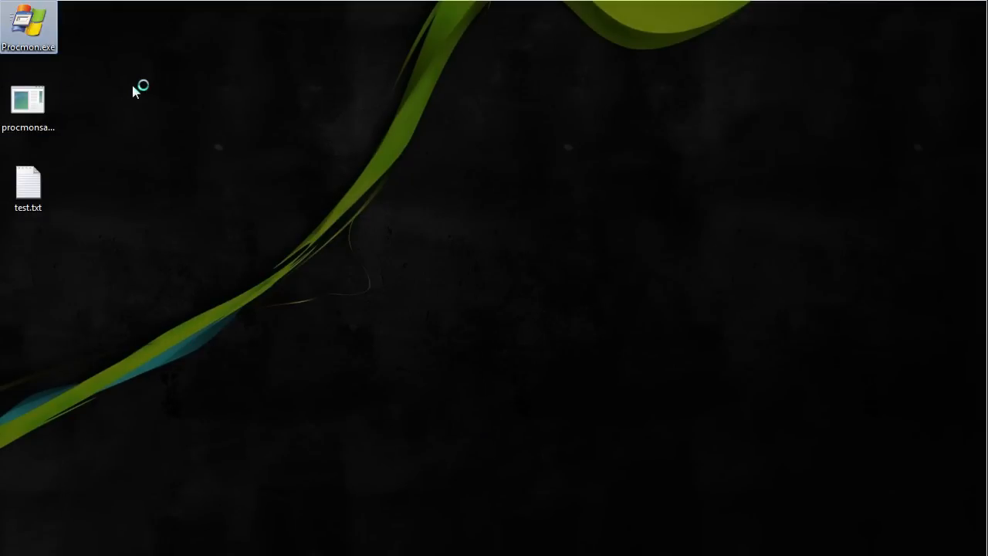
# Step: Remove the leftover PID 3240 include rules from the startup Filter dialog and confirm with OK
pyautogui.doubleClick(28, 24)
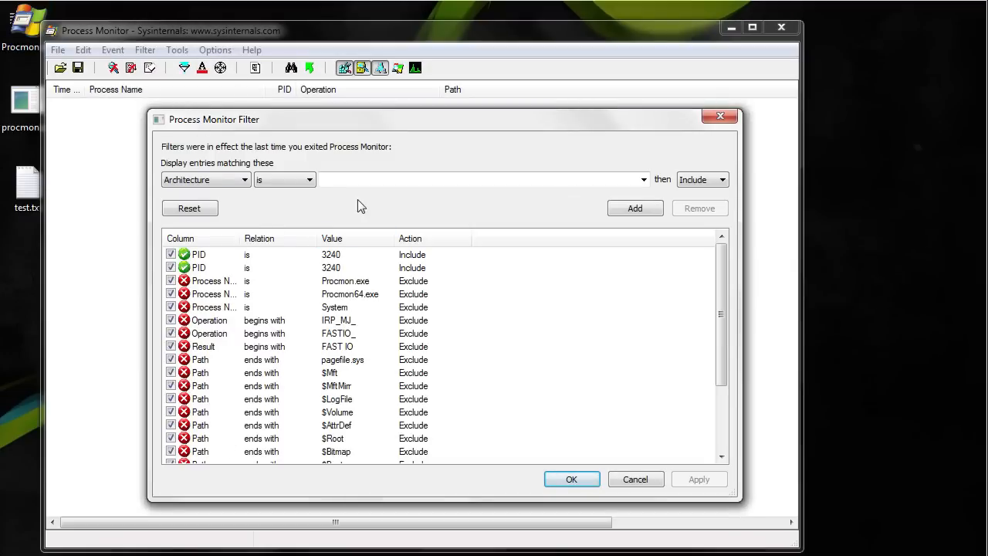
pyautogui.moveTo(148, 281)
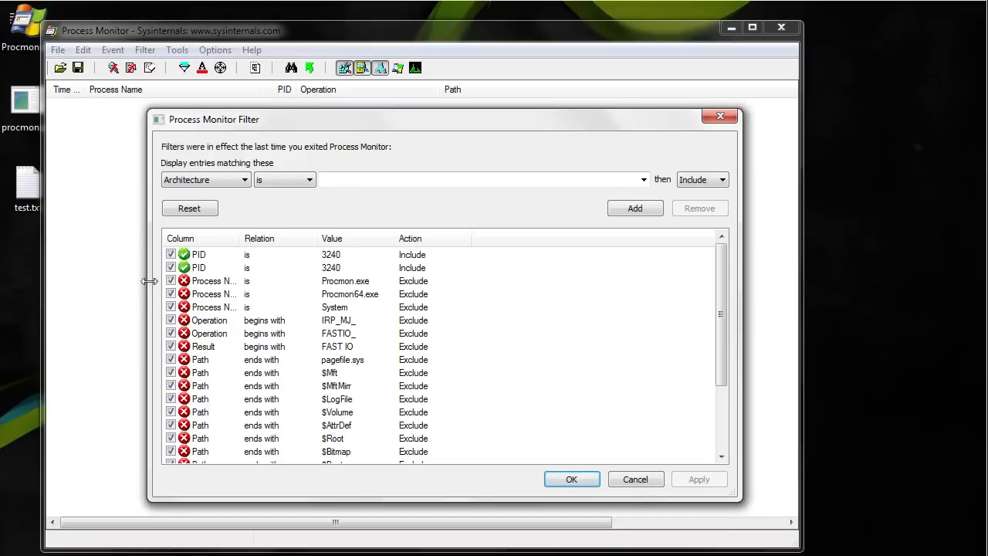
pyautogui.click(180, 238)
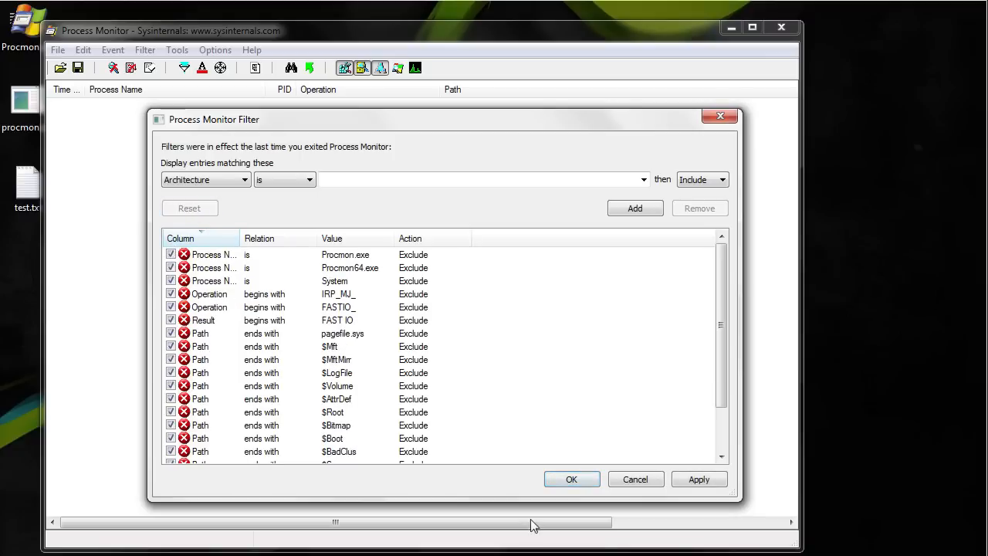
pyautogui.click(571, 478)
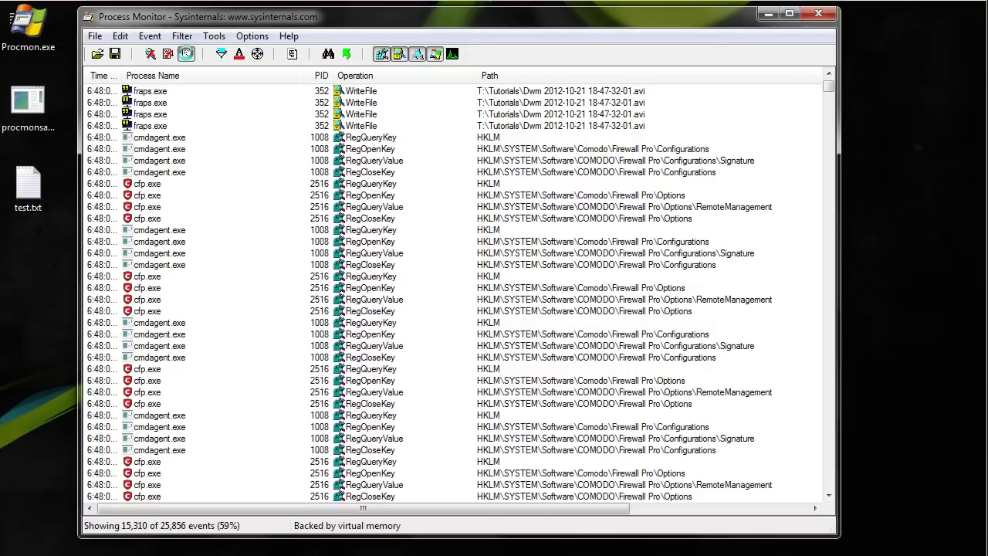
# Step: Stop event capture, clear the recorded events, and select the sample program file on the desktop
pyautogui.click(185, 52)
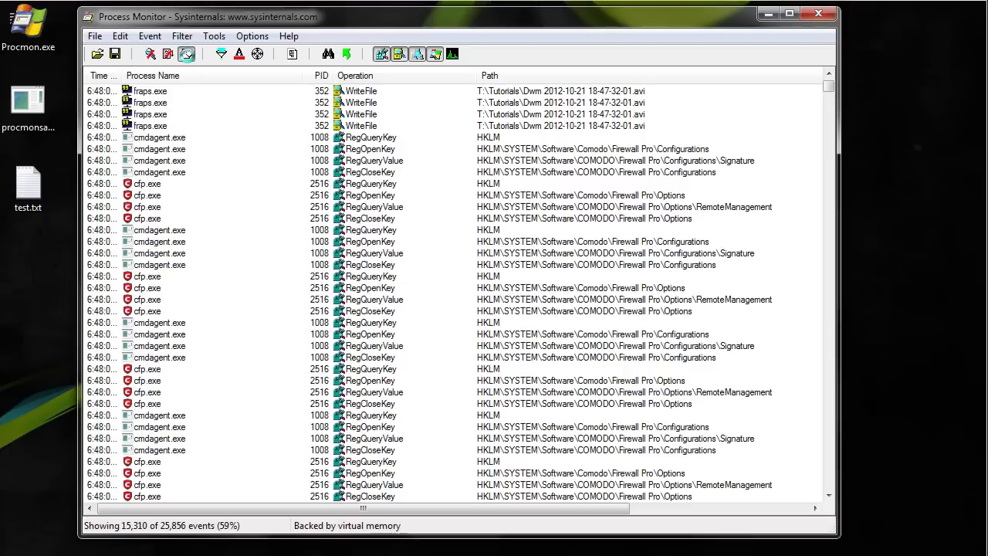
pyautogui.click(186, 53)
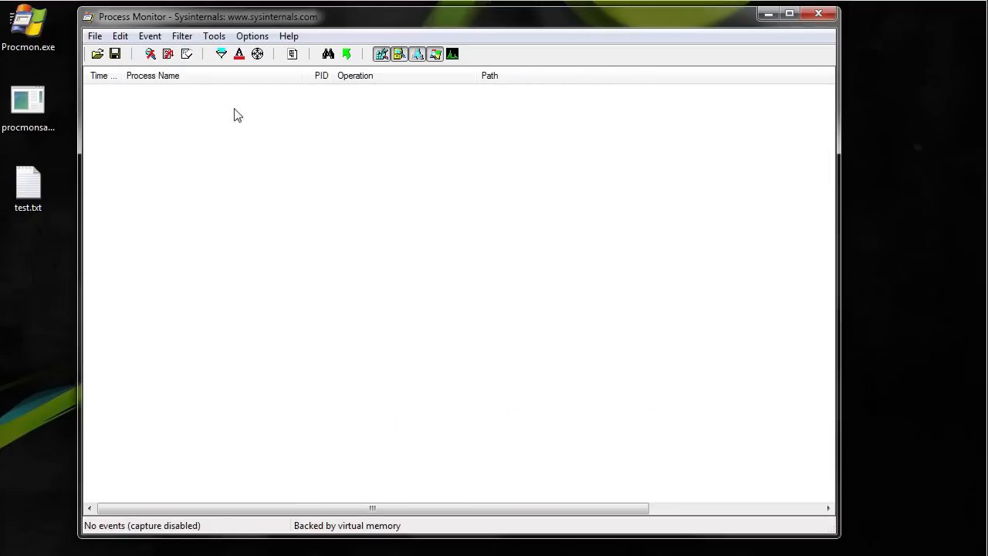
pyautogui.click(28, 105)
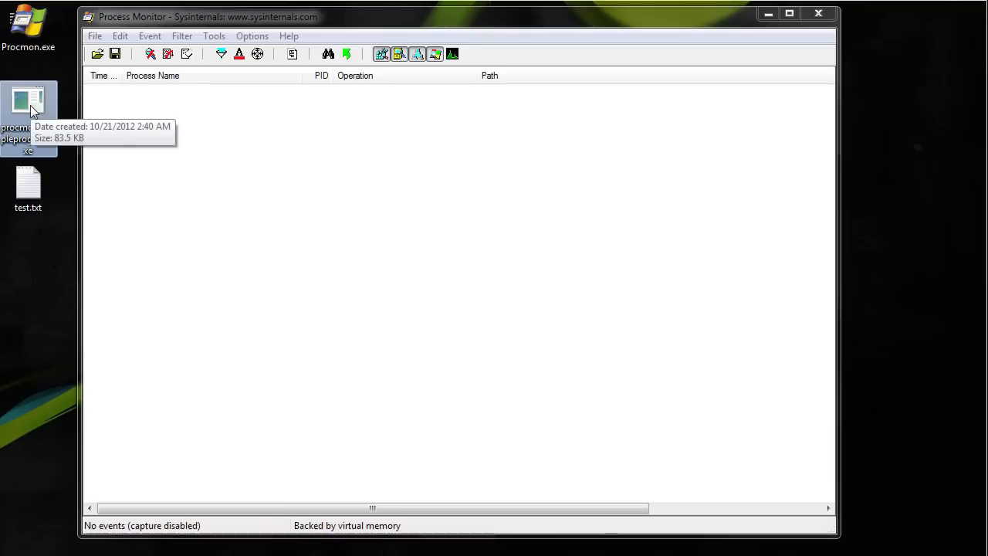
# Step: Launch procmonsampleprogram from the desktop and bring up the Tools menu in Process Monitor
pyautogui.doubleClick(27, 108)
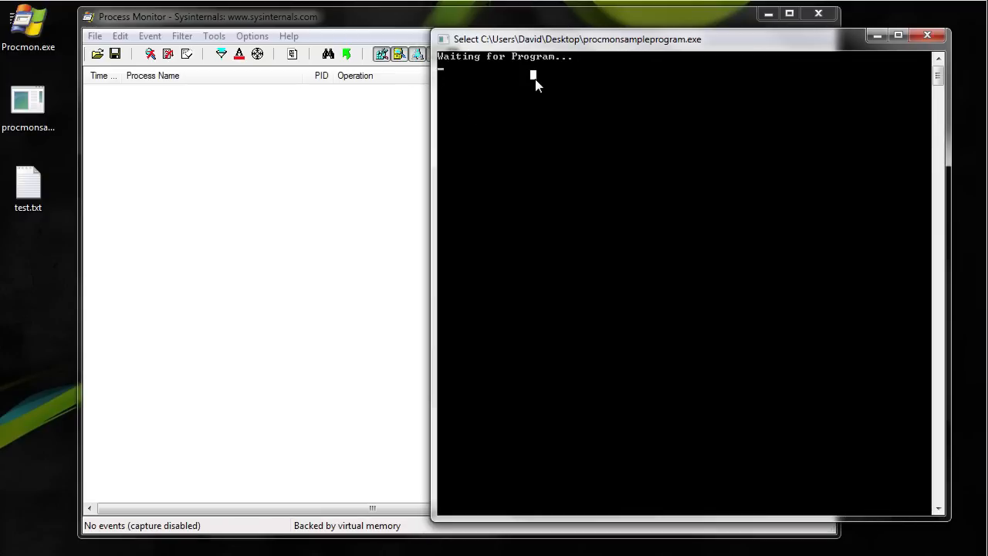
pyautogui.moveTo(207, 102)
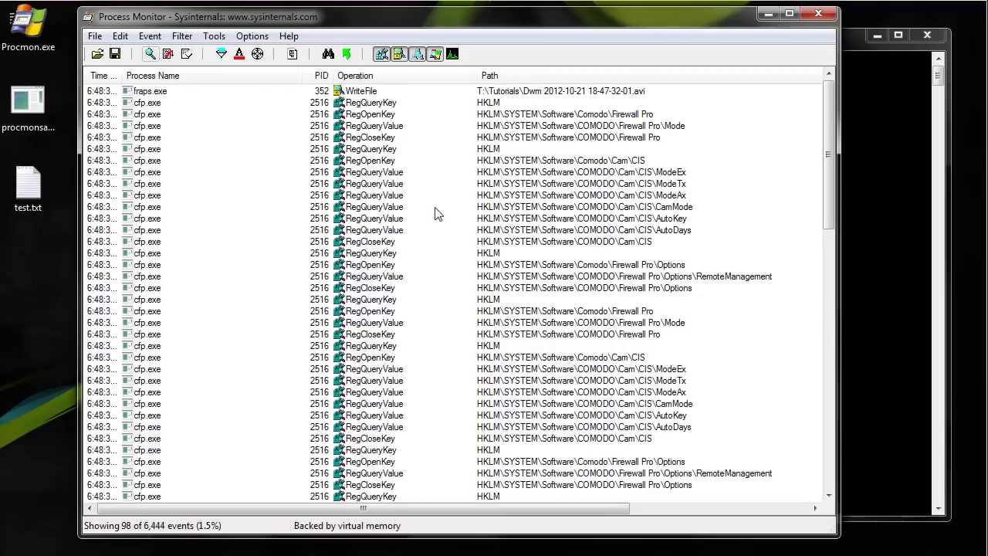
pyautogui.click(213, 35)
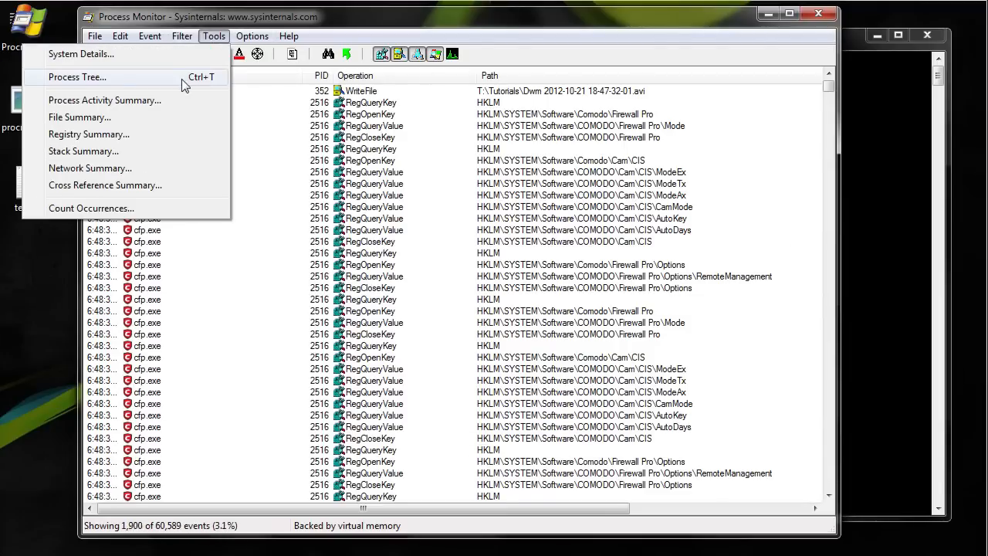
# Step: In the Process Tree, pick procmonsampleprogram.exe and include only its process's events
pyautogui.click(77, 77)
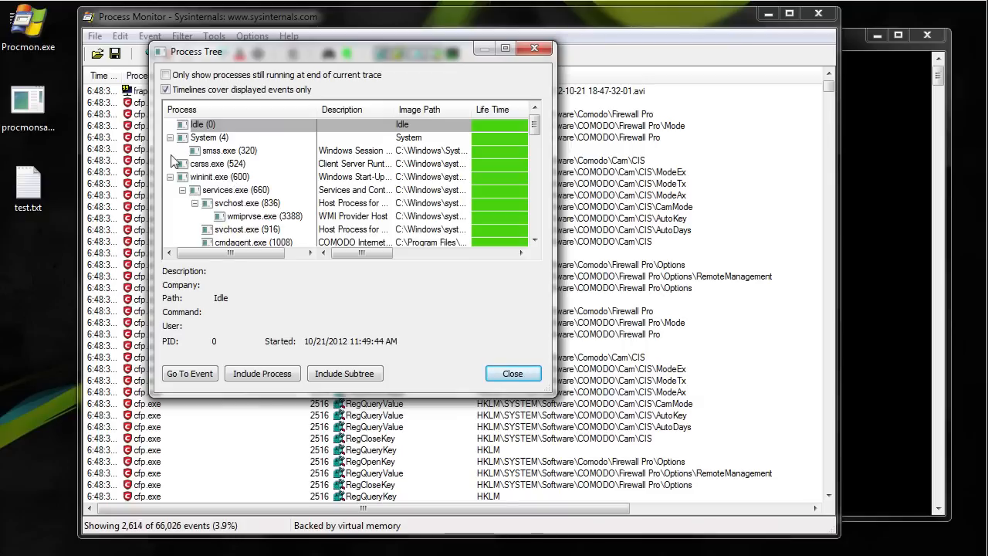
pyautogui.click(203, 124)
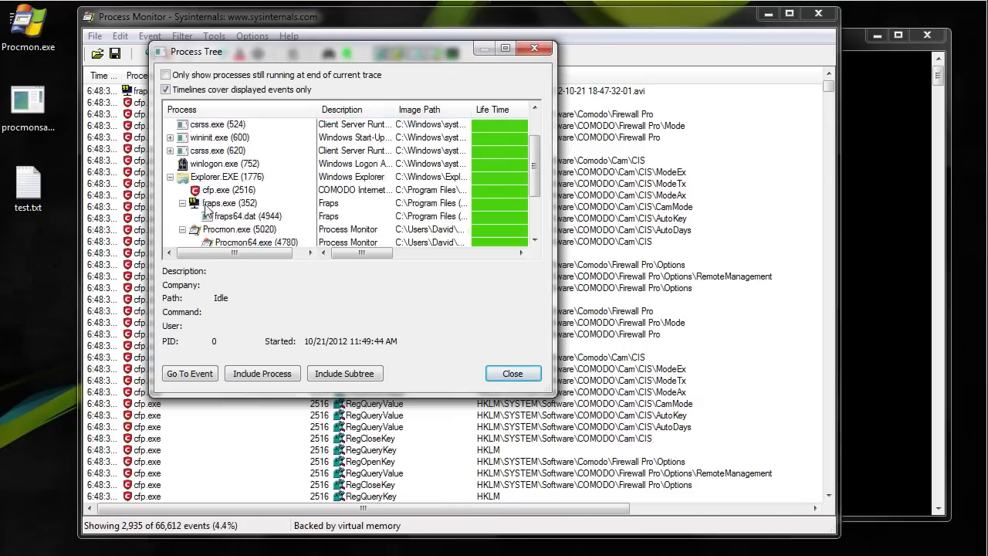
pyautogui.scroll(-3)
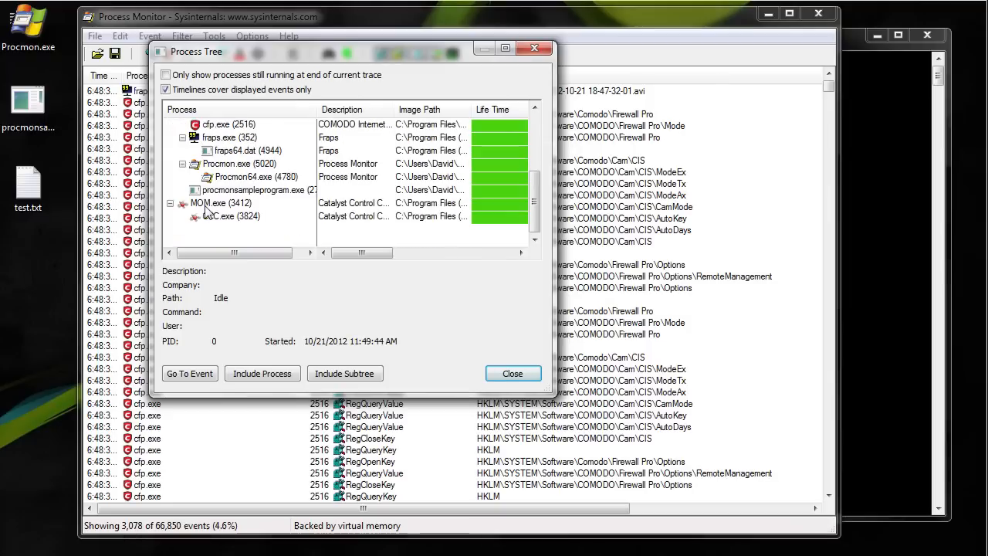
pyautogui.click(259, 189)
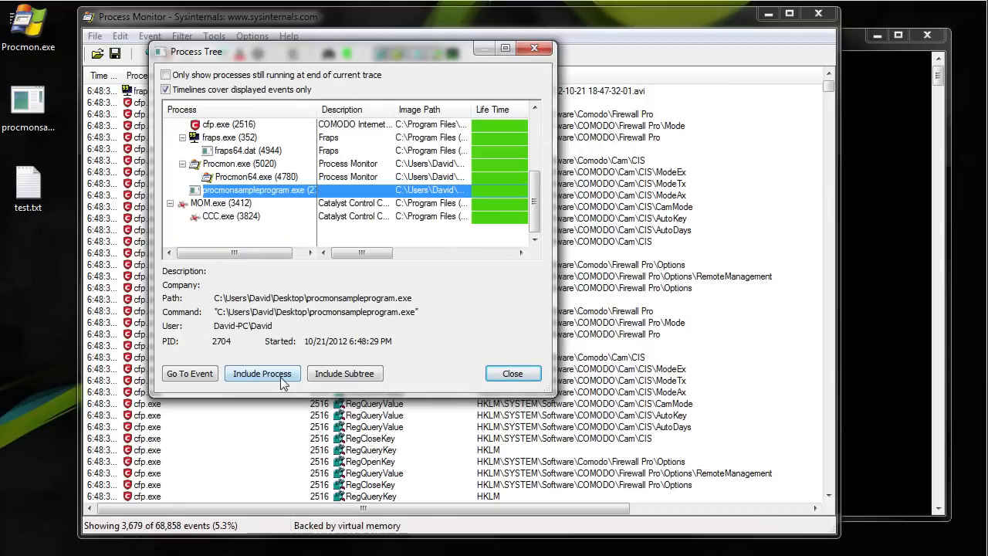
pyautogui.click(262, 372)
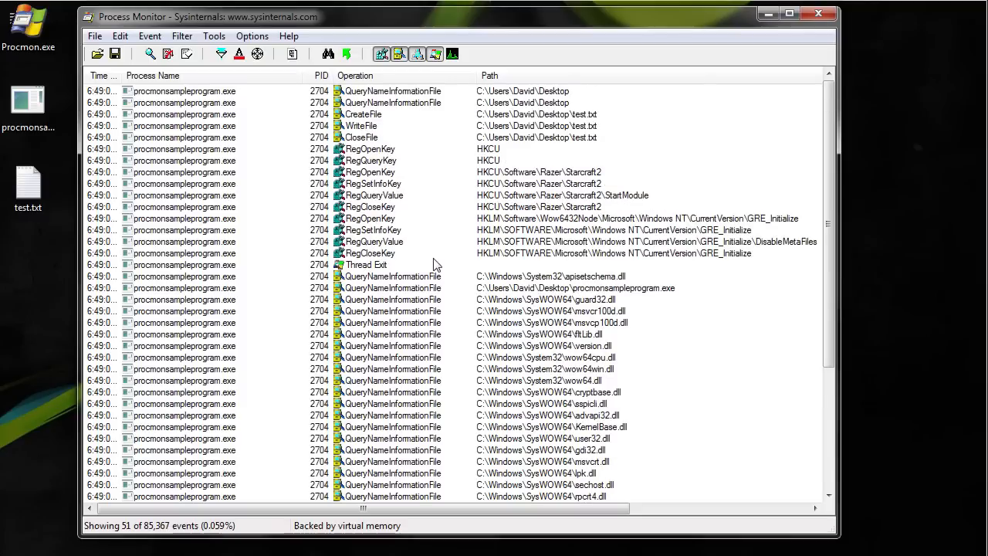
pyautogui.moveTo(65, 140)
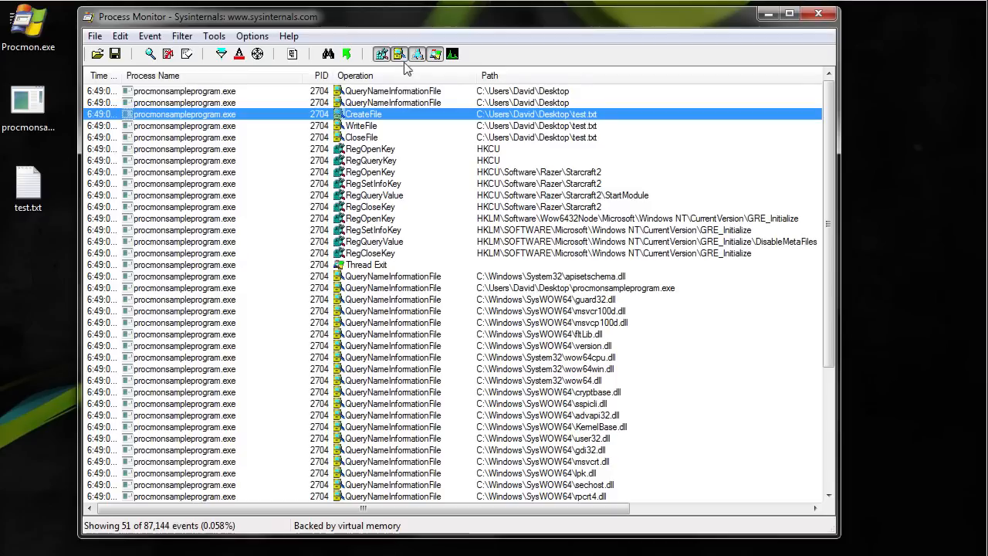
pyautogui.moveTo(400, 52)
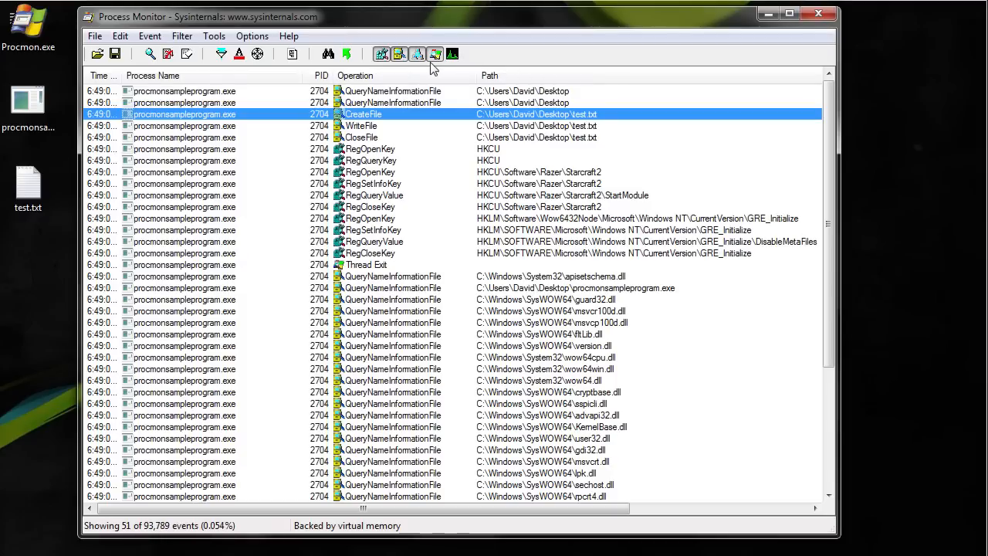
pyautogui.moveTo(435, 54)
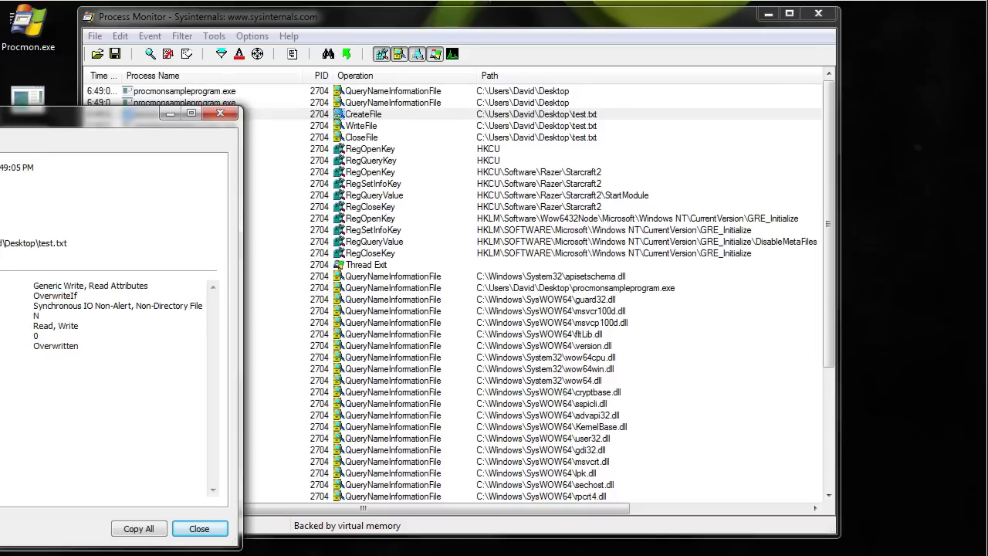
# Step: Step Event Properties to the WriteFile on test.txt (13 bytes, success), then close the details
pyautogui.doubleClick(56, 324)
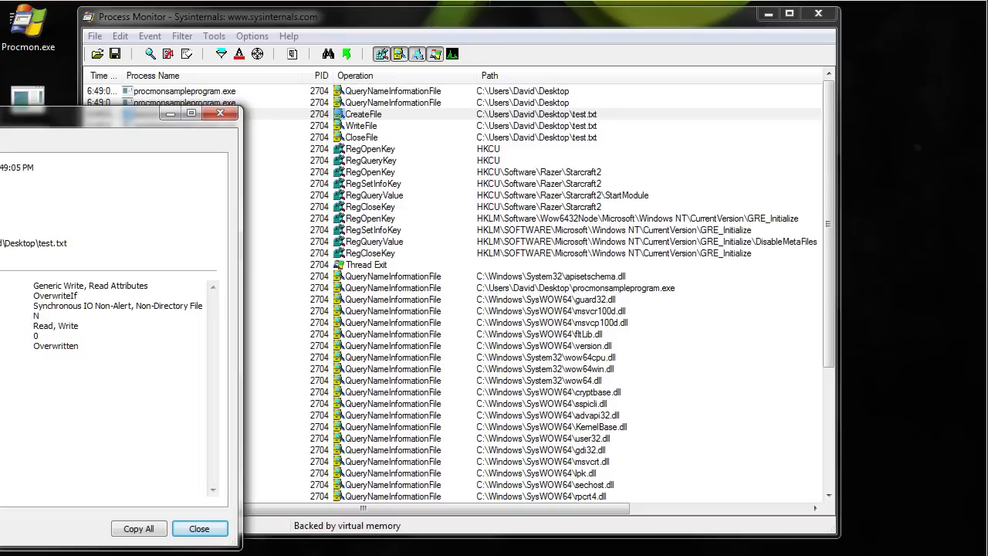
pyautogui.click(199, 528)
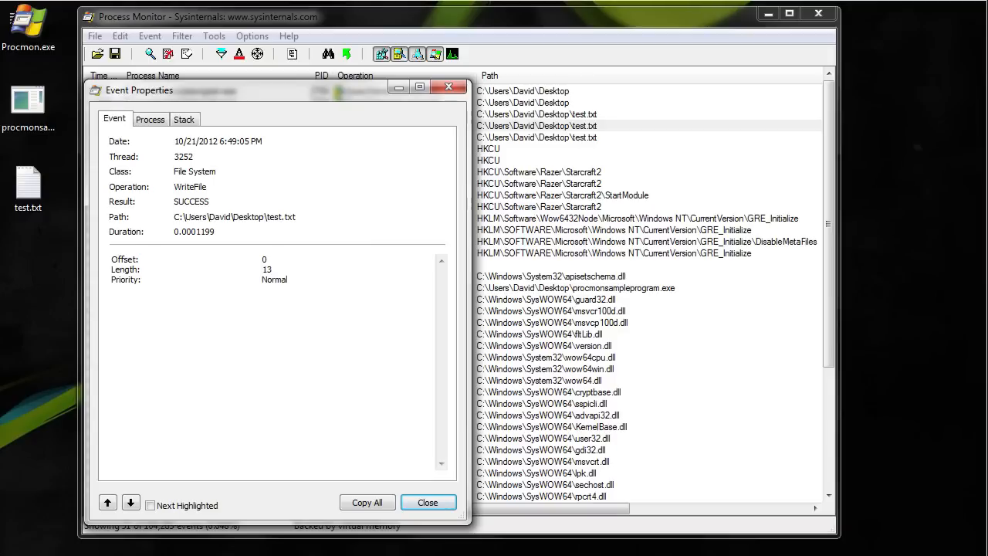
pyautogui.click(428, 504)
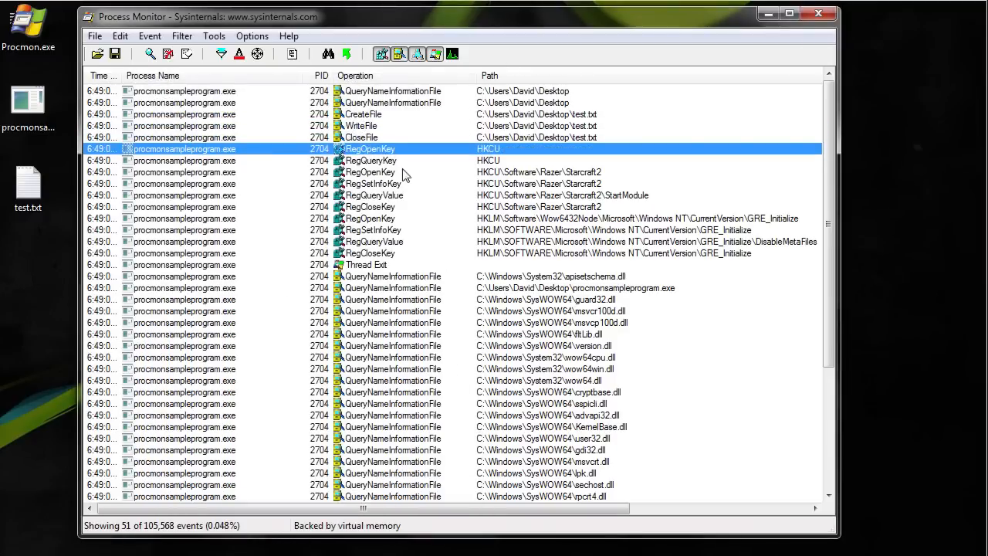
# Step: Scroll the filtered event list down to the sample program's Process Exit entry
pyautogui.click(367, 171)
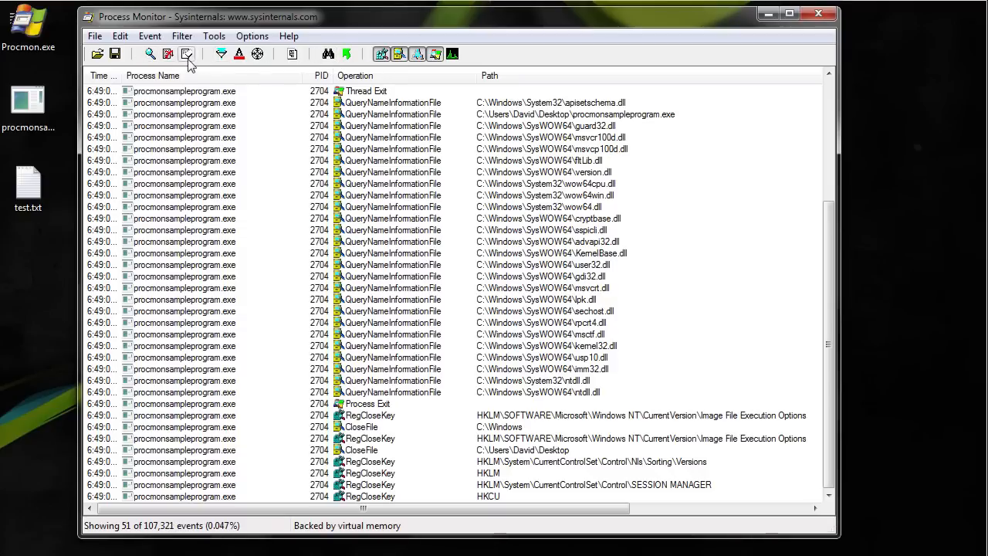
pyautogui.moveTo(187, 52)
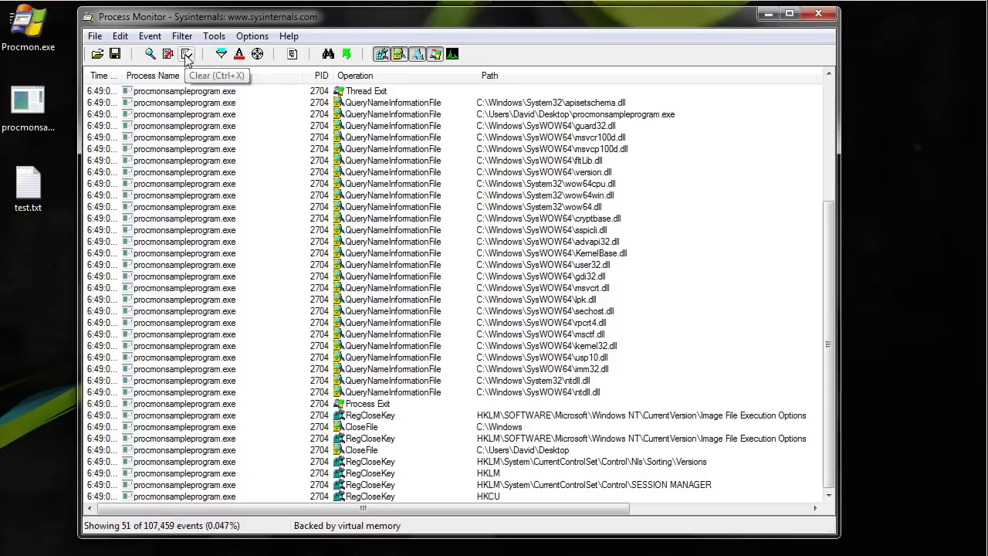
# Step: Clear the trace, reset the filter so all processes' events are captured again, and select the sample program
pyautogui.click(187, 52)
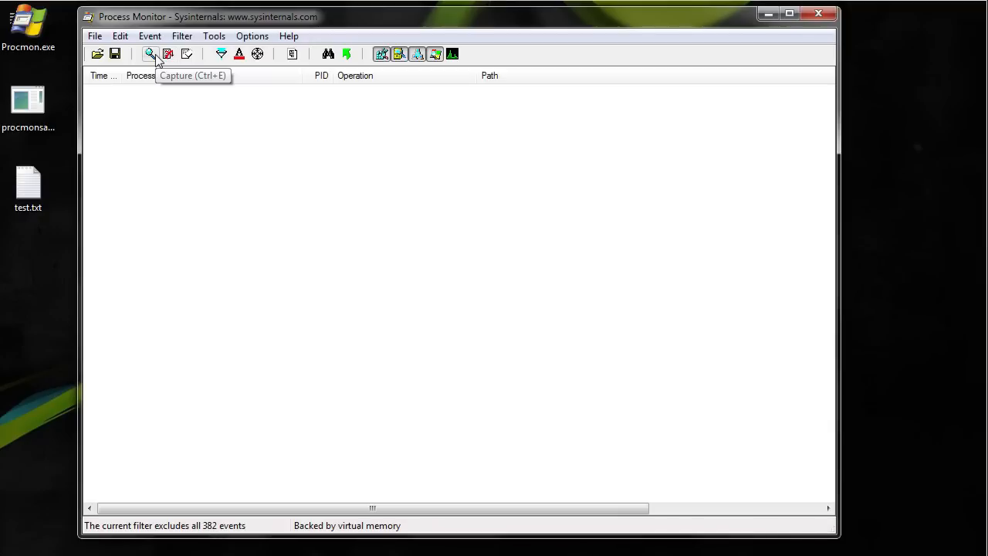
pyautogui.click(151, 53)
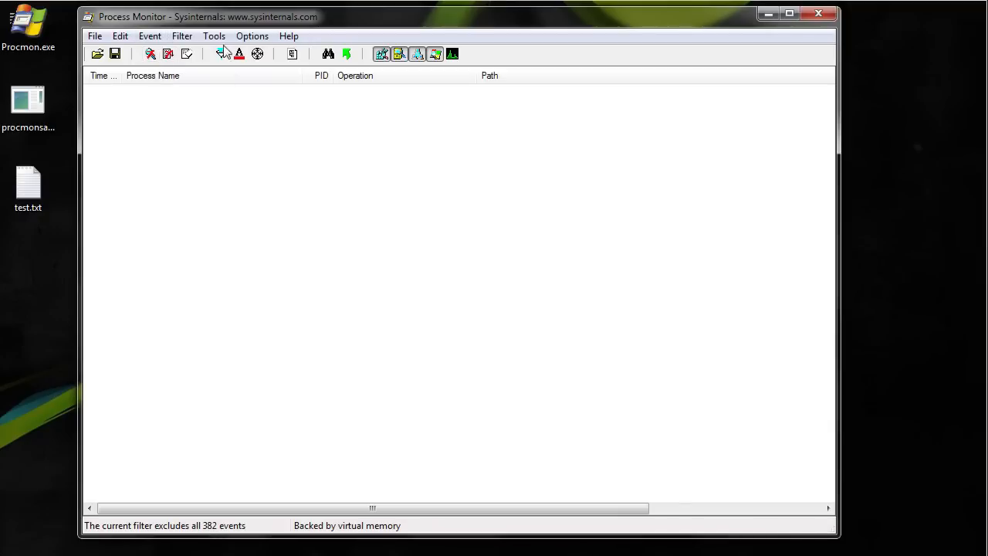
pyautogui.click(149, 36)
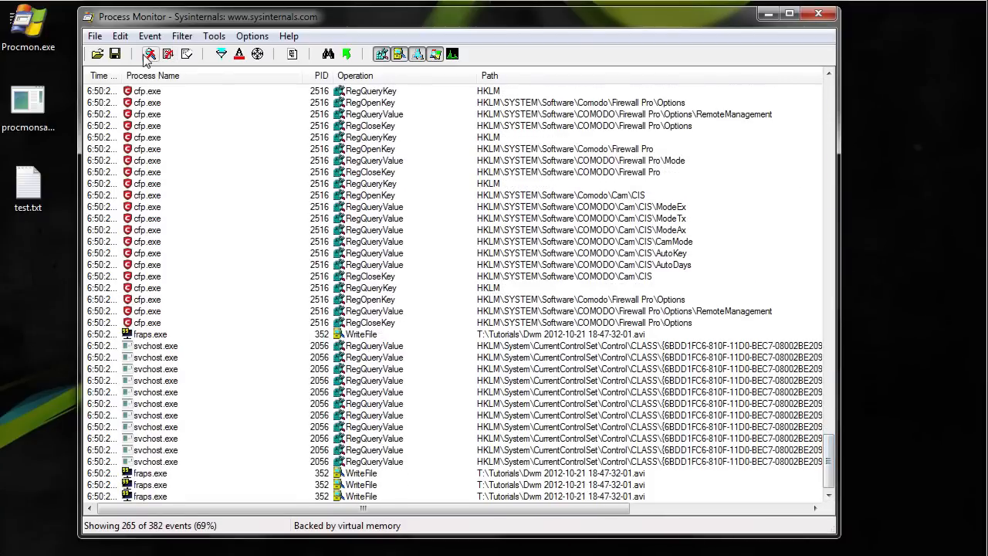
pyautogui.moveTo(149, 53)
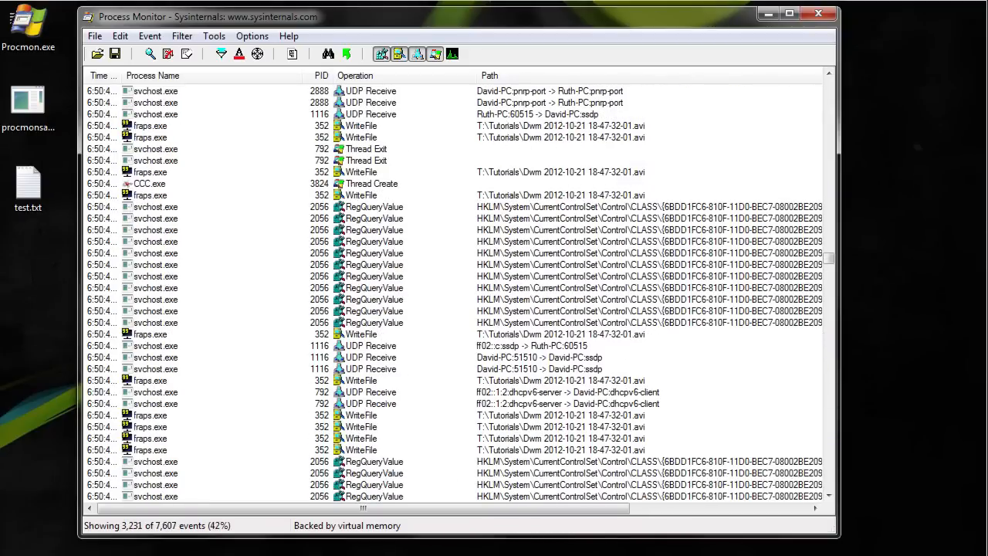
pyautogui.click(28, 101)
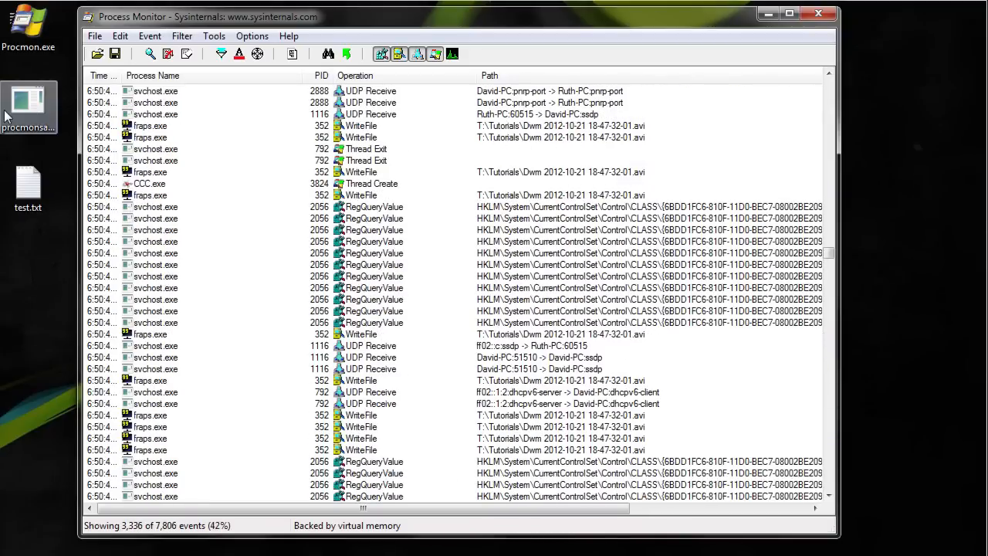